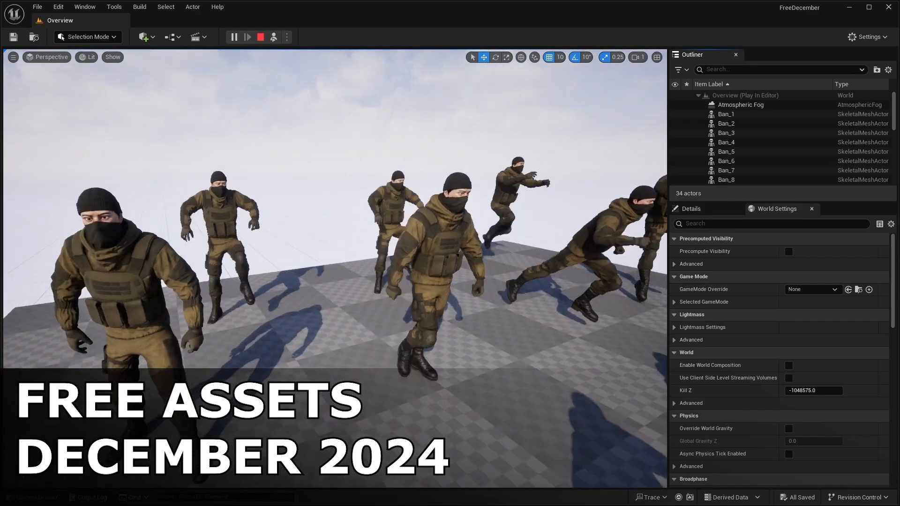
- Stop Play In Editor, leaving the M_AutoMaterial_A1 forest landscape open in the viewport
click(259, 36)
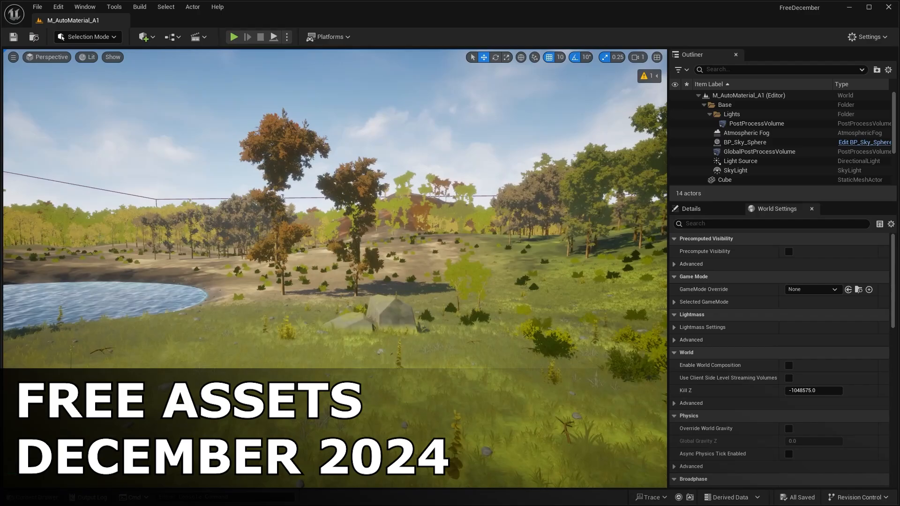
- Bring up the SmartPoly Multiplayer Survival Game Course page and reach its $59.99 Enroll offer
click(234, 37)
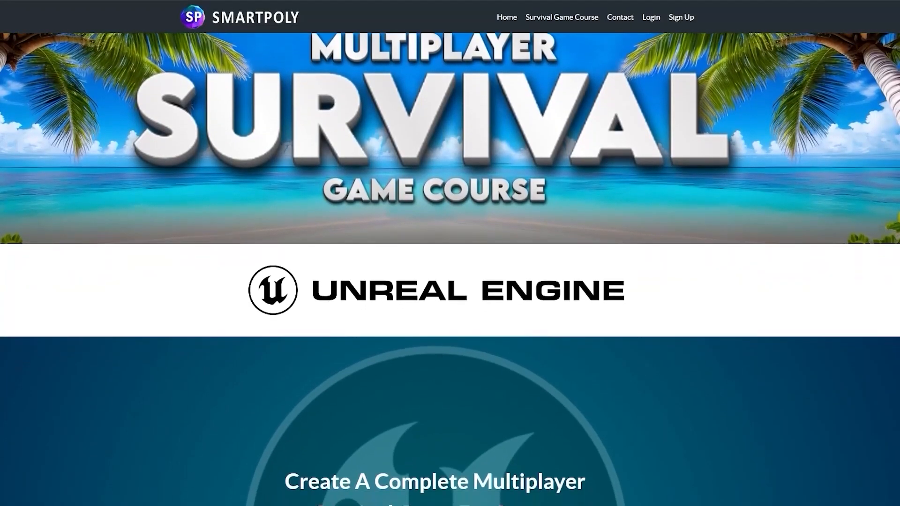
scroll(down, 3)
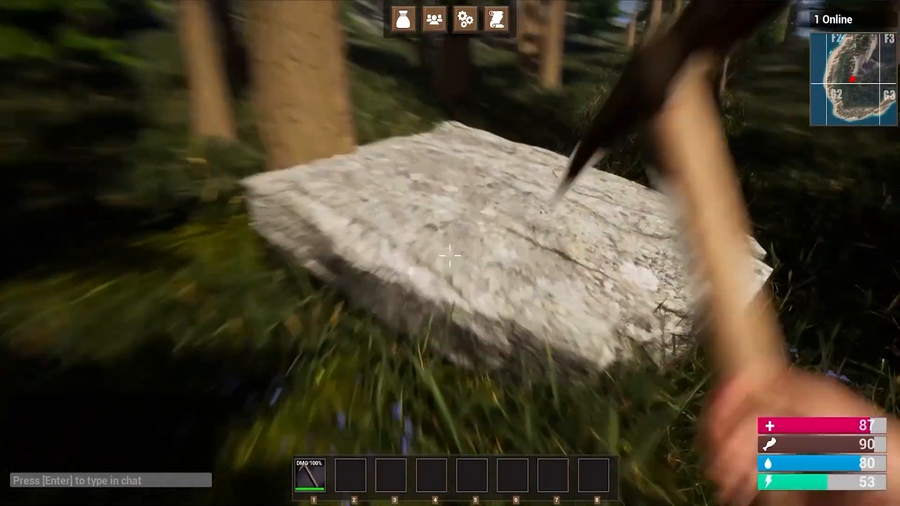
click(449, 255)
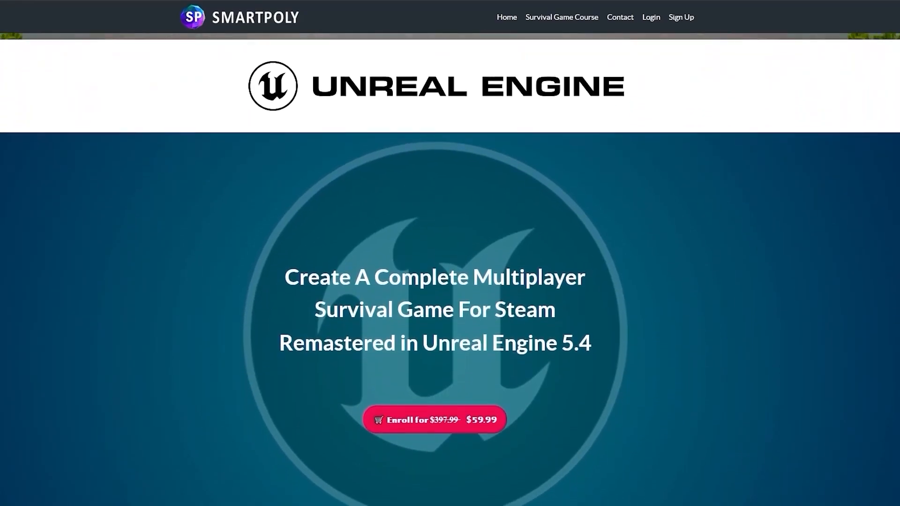
scroll(down, 3)
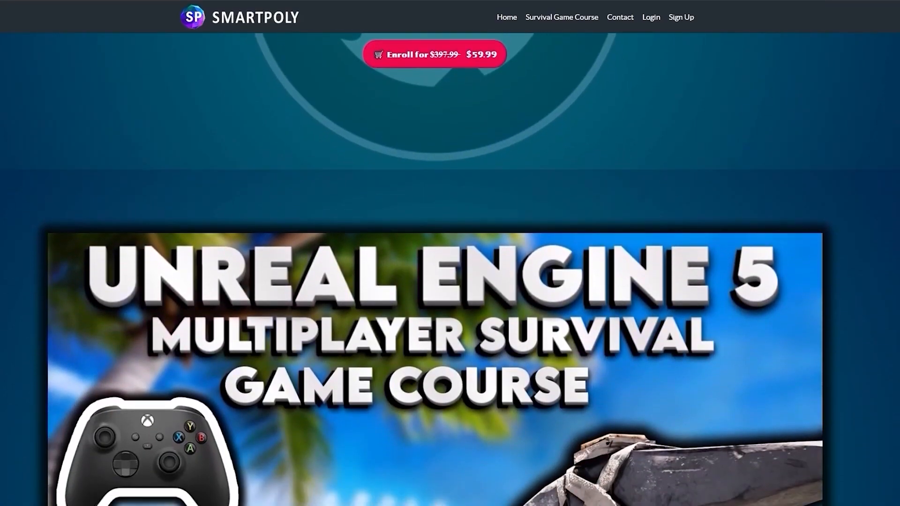
scroll(down, 3)
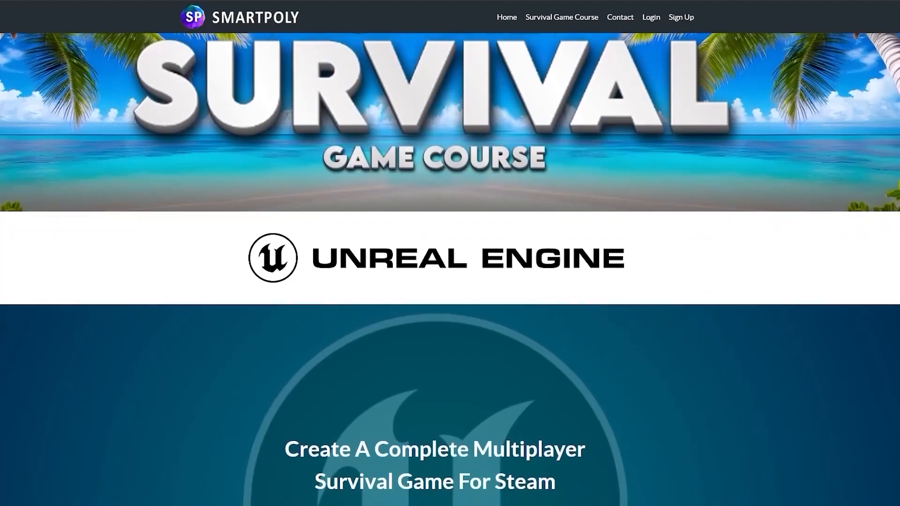
scroll(down, 3)
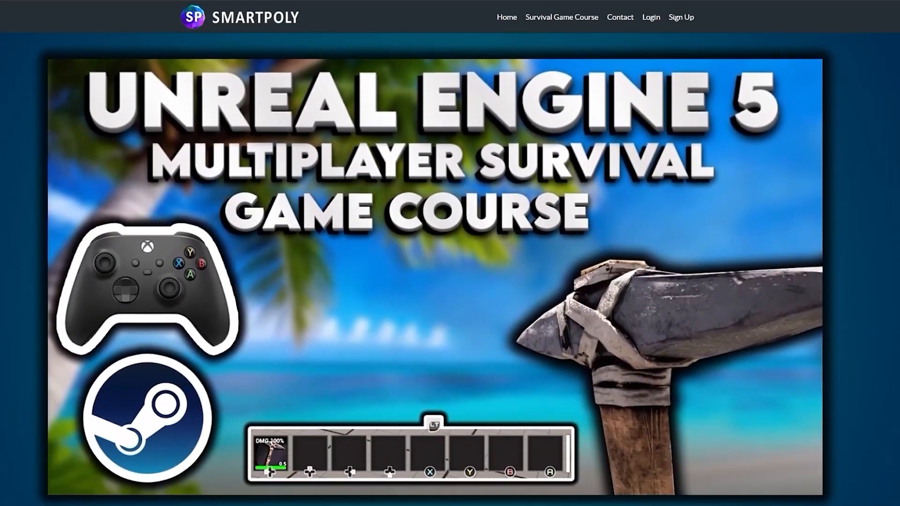
scroll(down, 3)
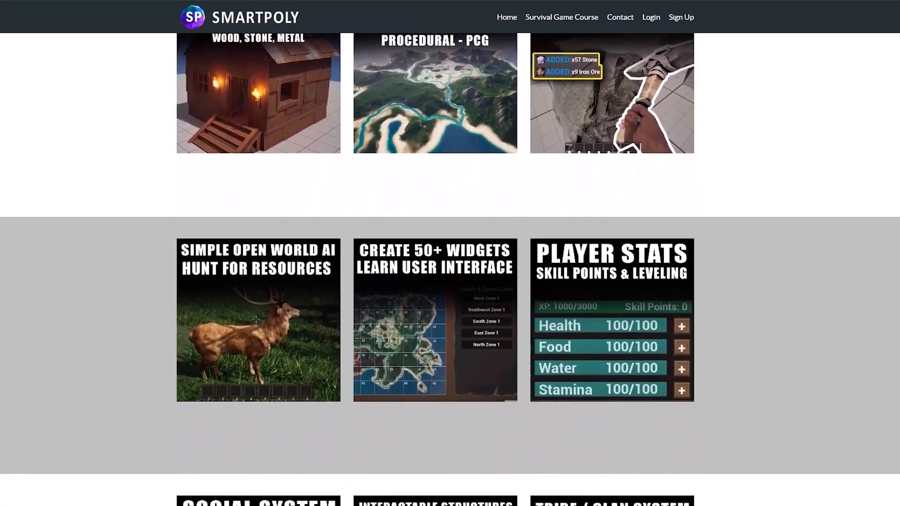
scroll(down, 3)
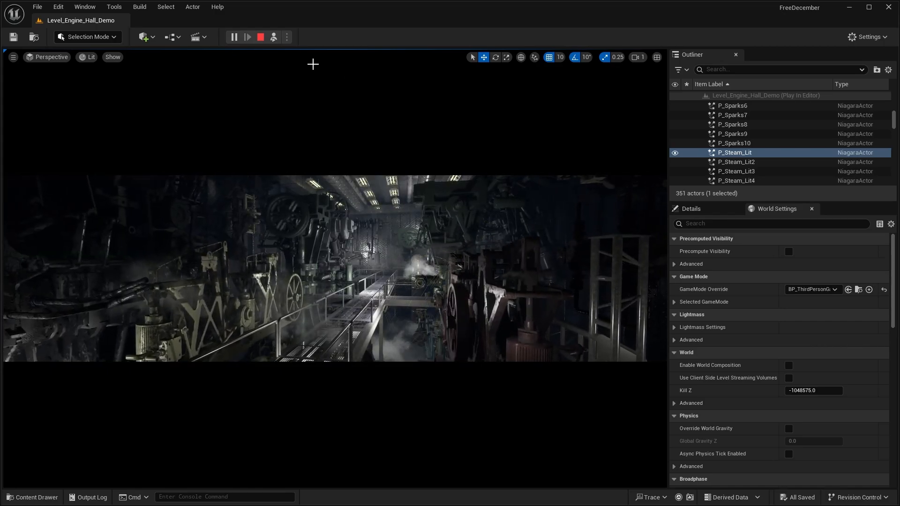
- Search 'se' in the Content Browser to locate the Level_Engine_Hall_Demo level
text(se)
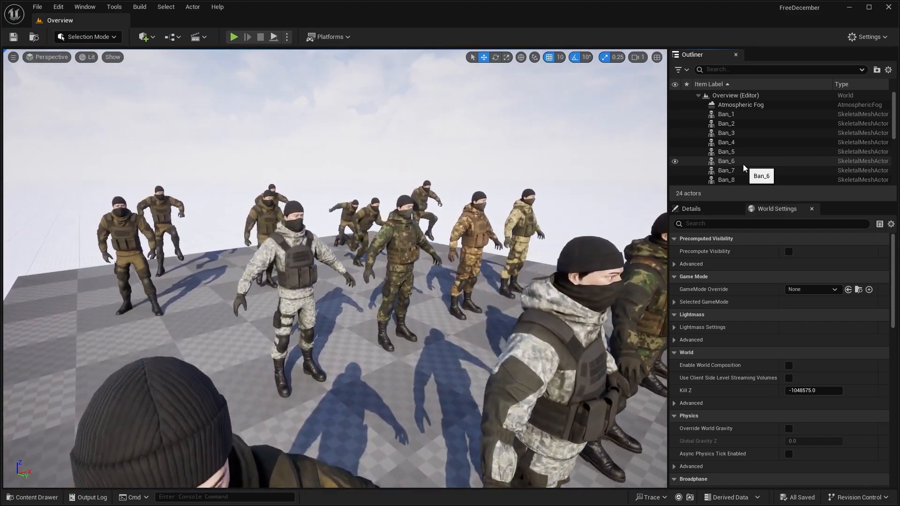
- Stop playing so the Overview level of soldier characters sits idle in the editor
click(233, 36)
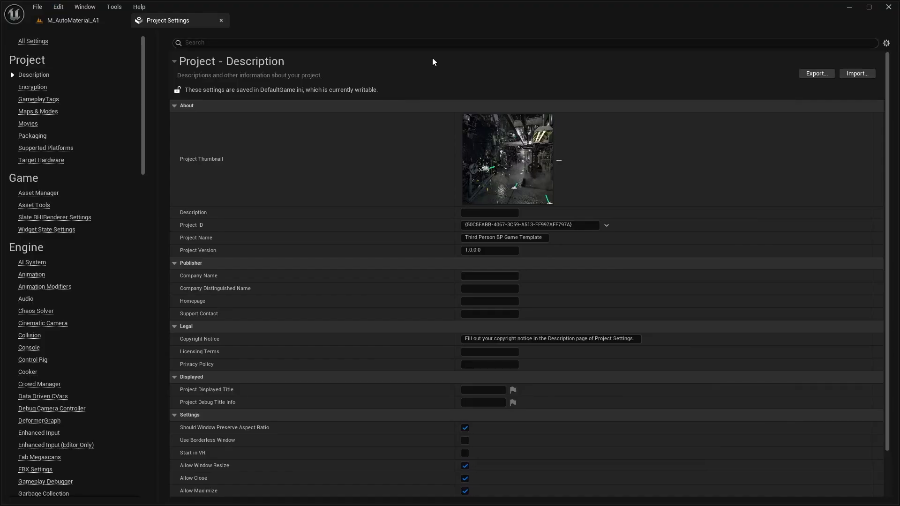
- Search 'virtual texture' in Project Settings, confirm support is enabled, and close the settings
text(virtual te)
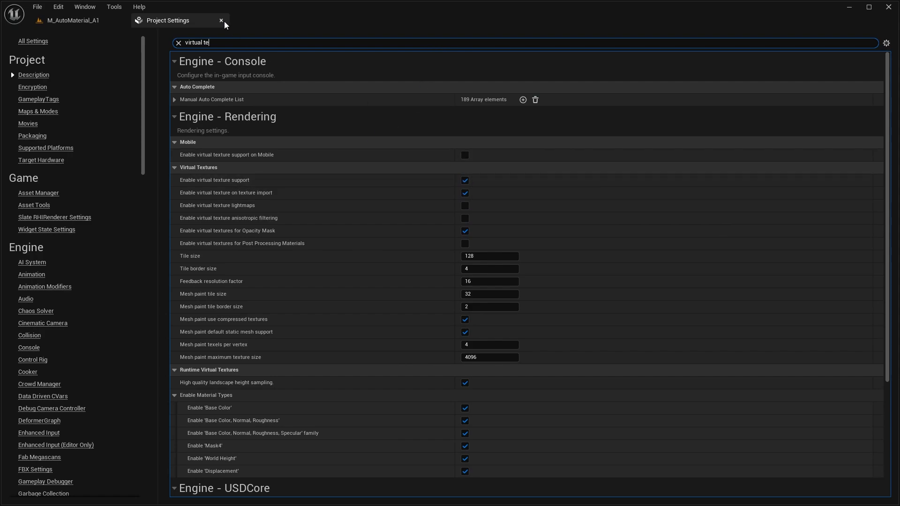
click(71, 20)
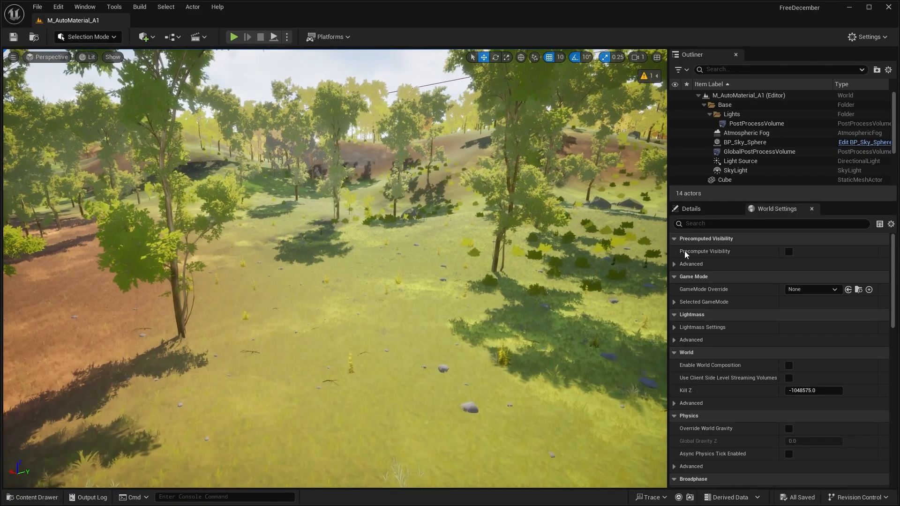